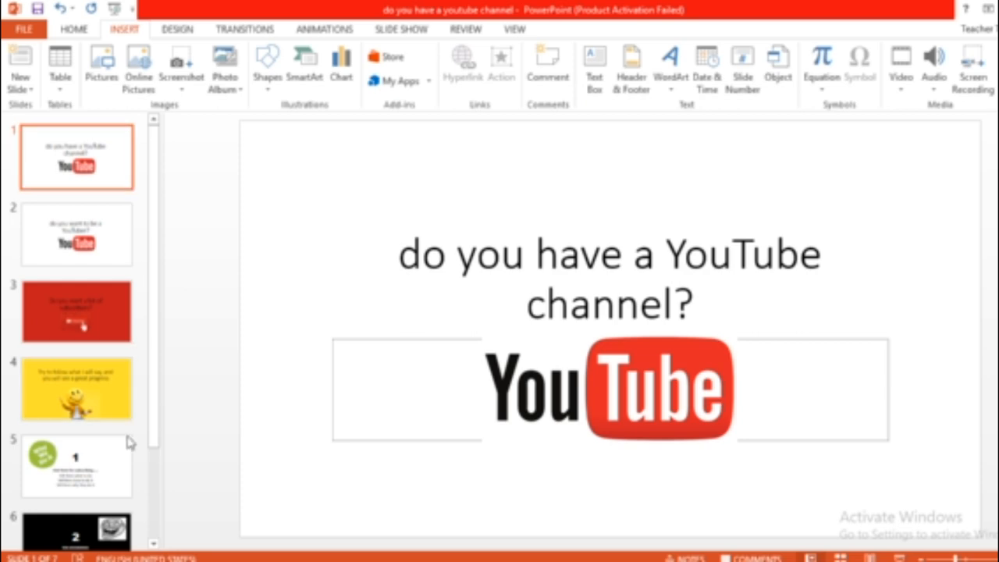
mouse_move(153, 255)
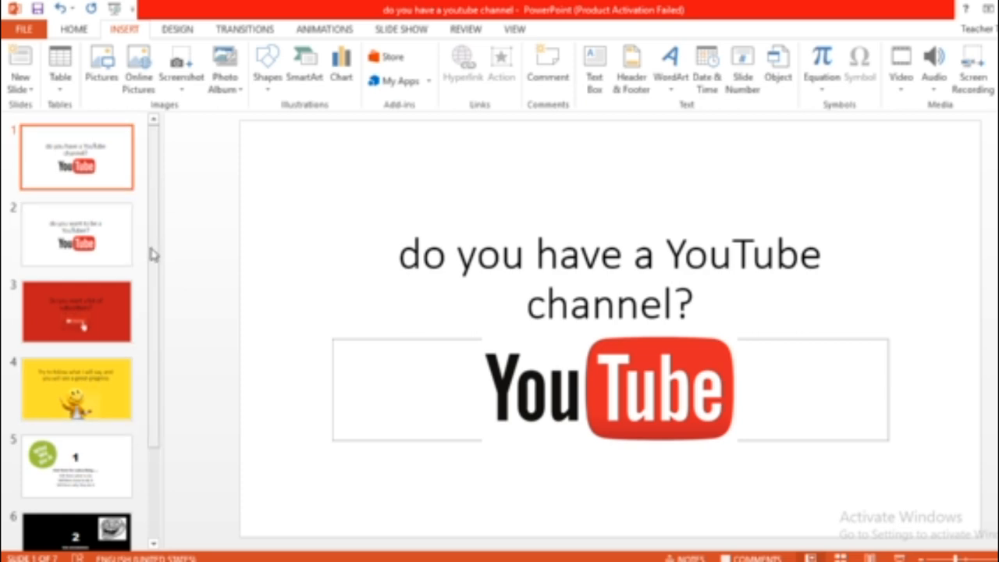
mouse_move(262, 241)
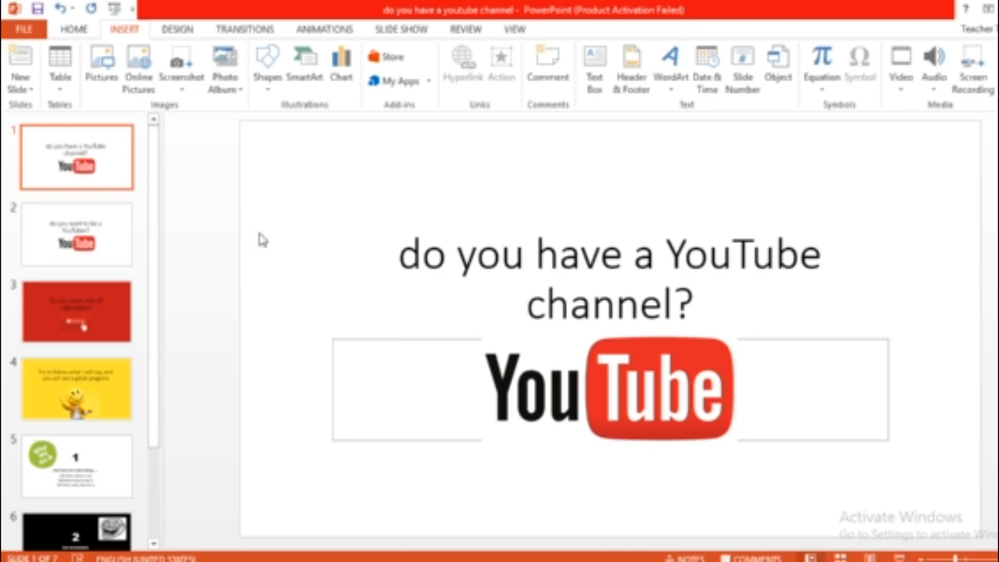
mouse_move(265, 246)
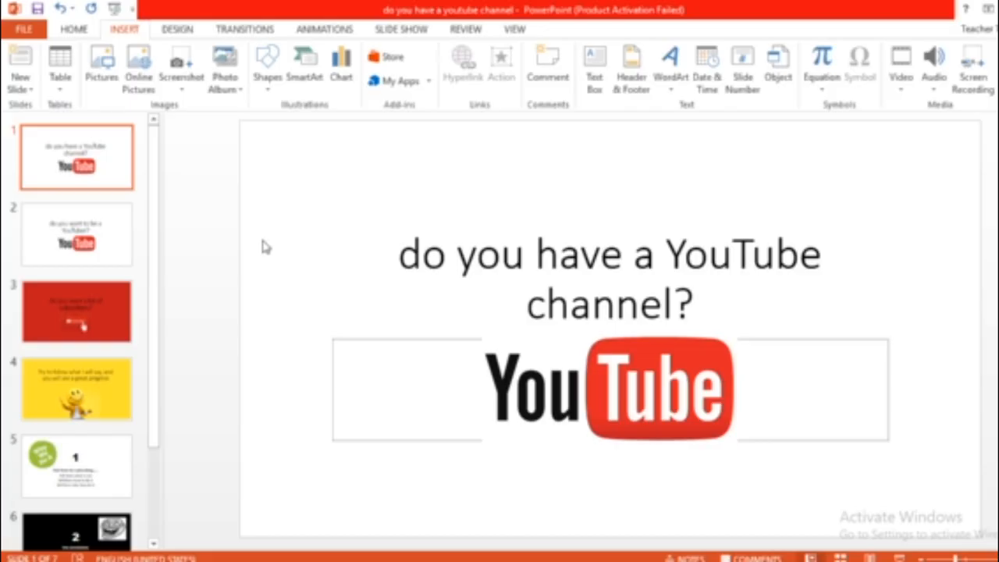
mouse_move(331, 387)
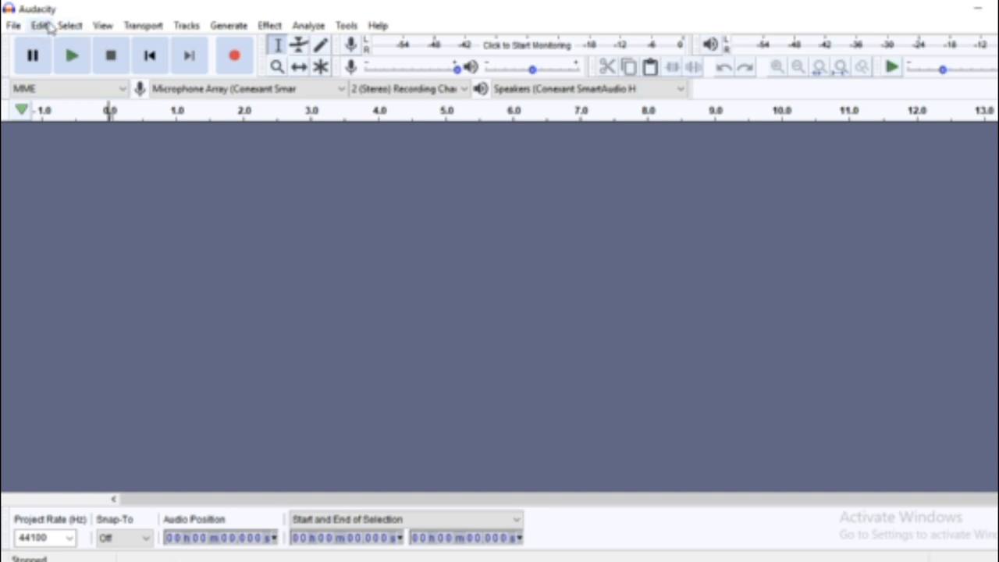
mouse_move(28, 39)
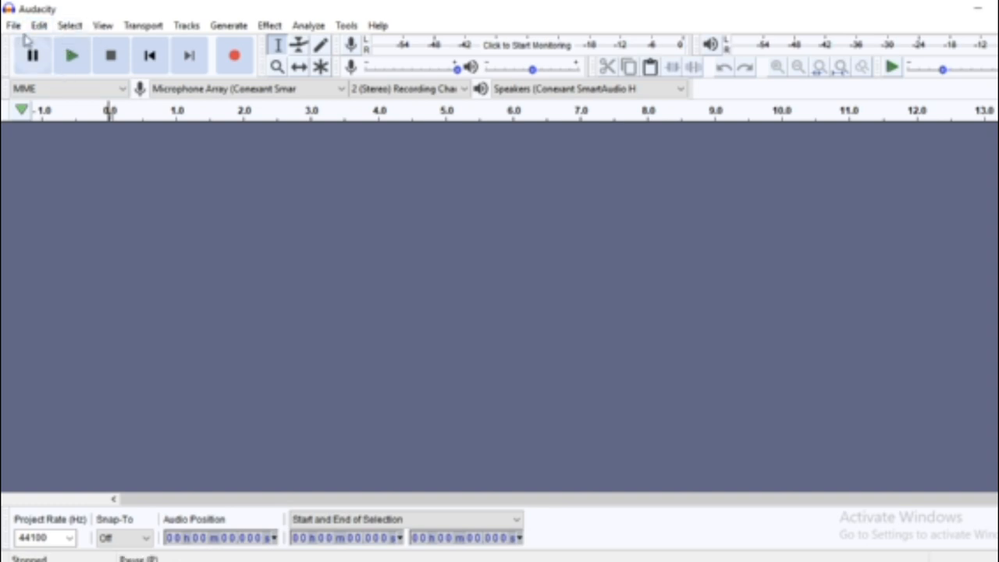
mouse_move(69, 25)
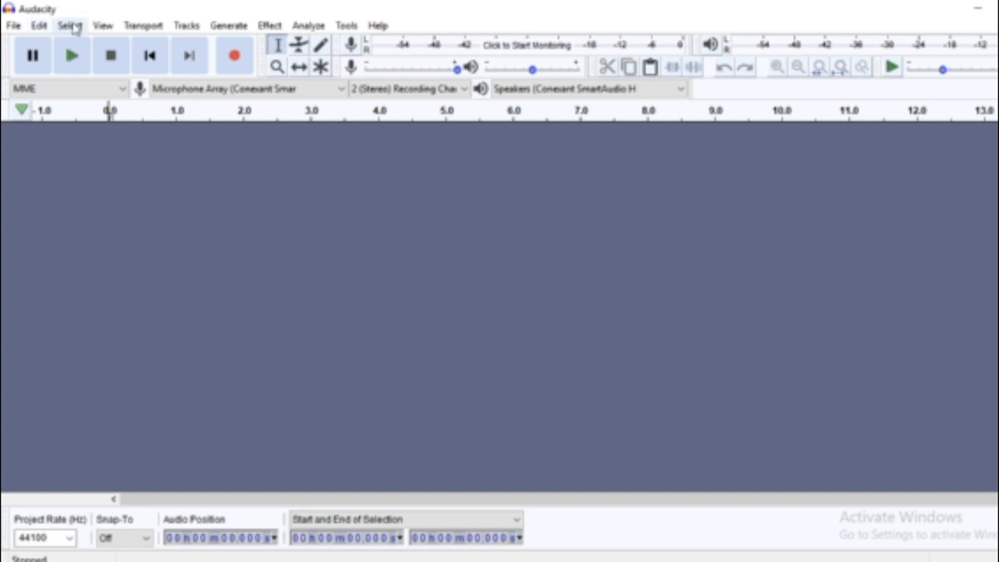
mouse_move(78, 69)
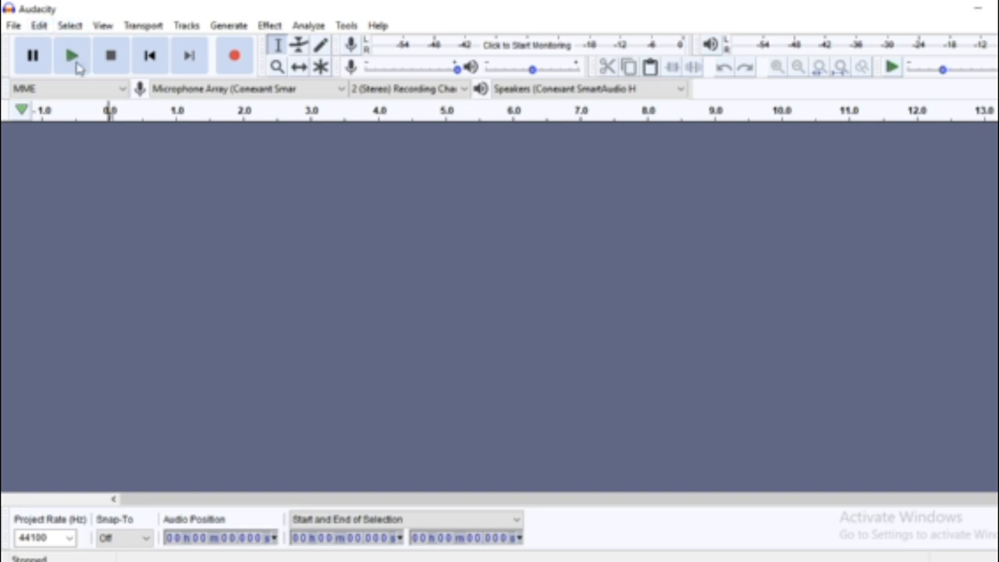
mouse_move(72, 55)
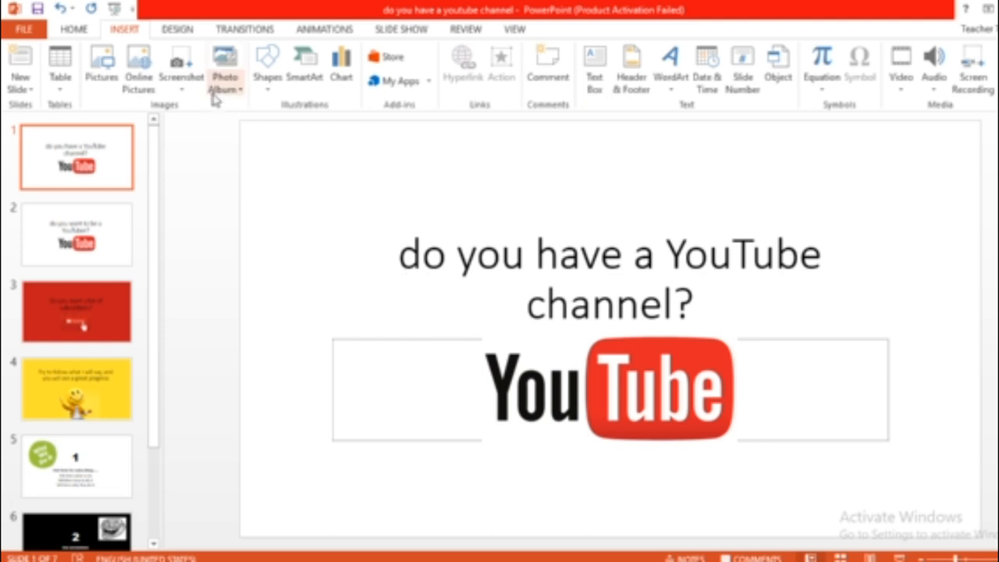
mouse_move(128, 39)
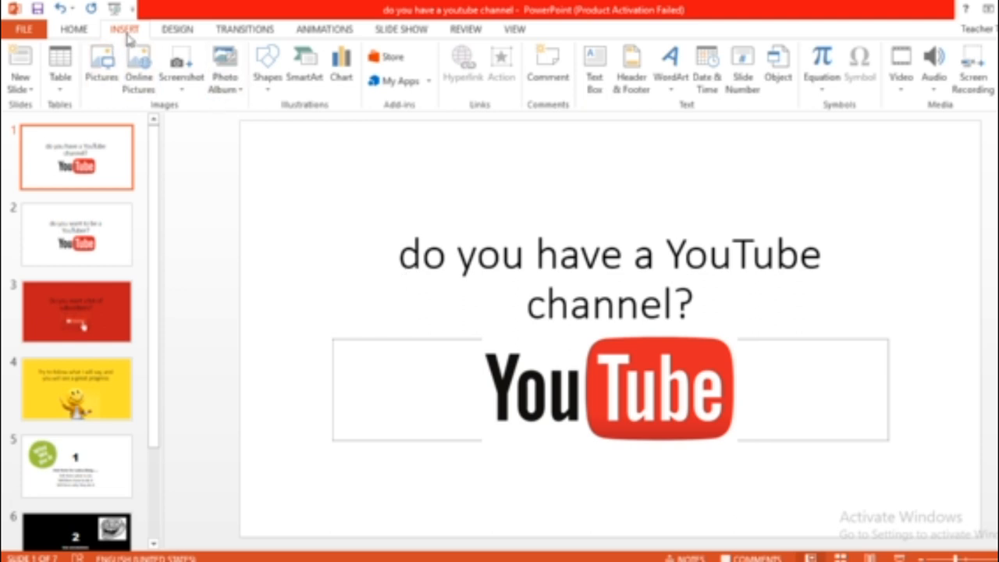
mouse_move(933, 65)
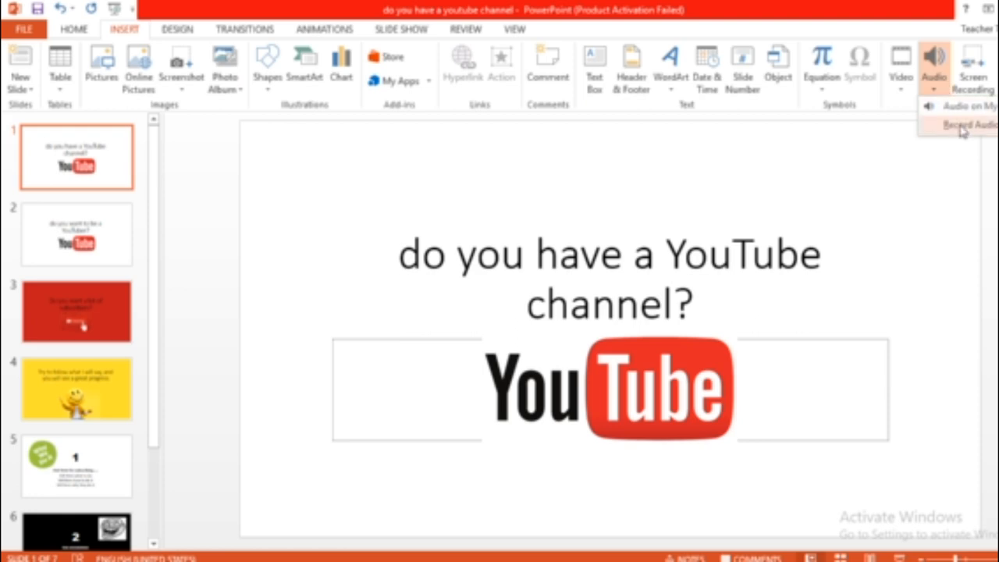
Step: Bring up the Record Sound dialog for slide 1 via Insert > Audio > Record Audio
click(968, 125)
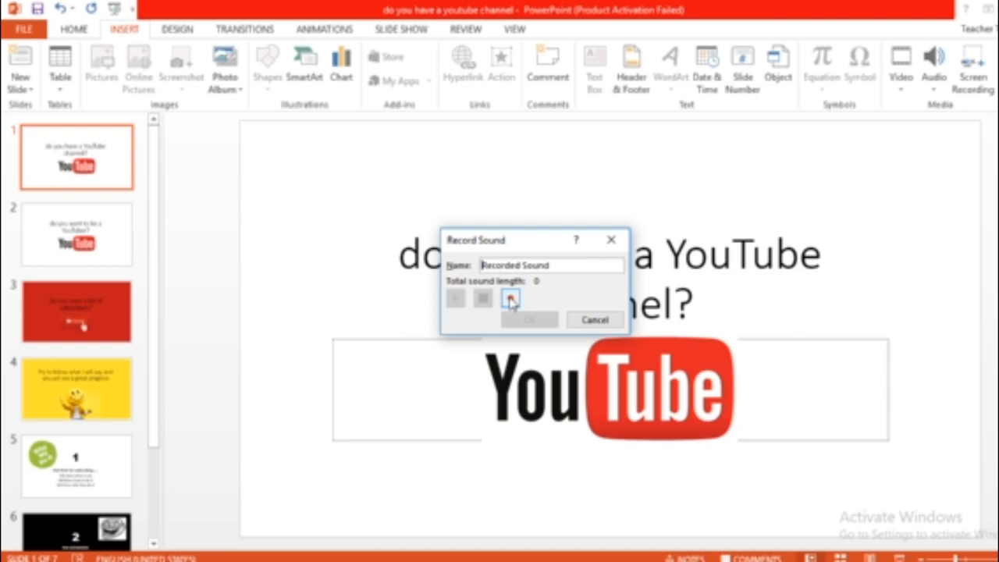
Step: Record a roughly 9-second voiceover and insert it on slide 1 as an audio clip
click(509, 300)
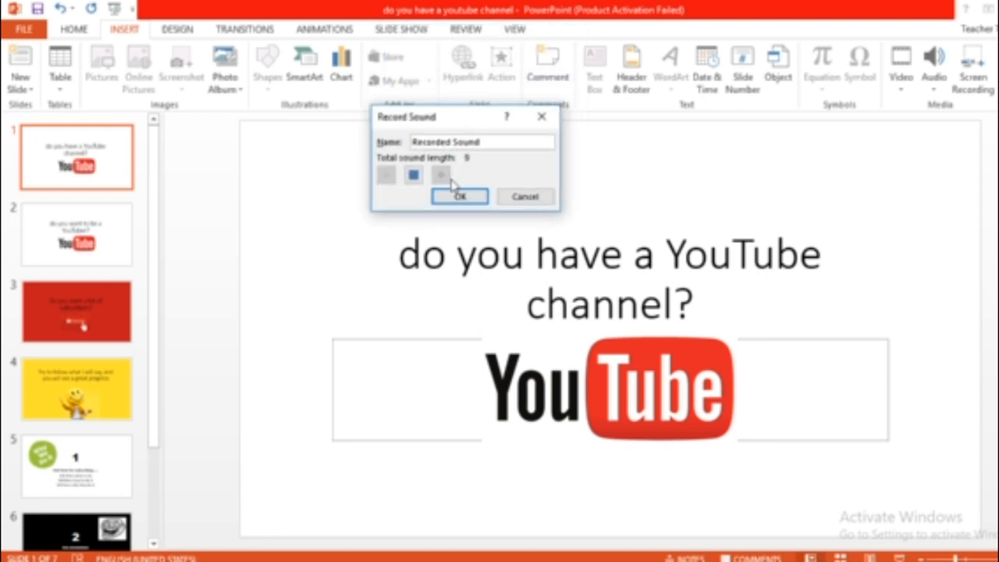
click(459, 197)
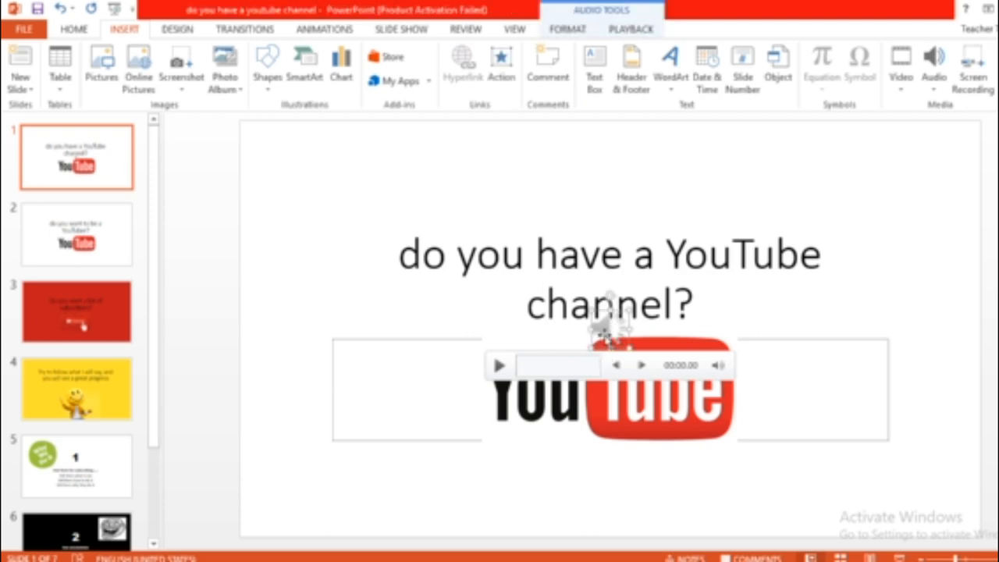
mouse_move(562, 39)
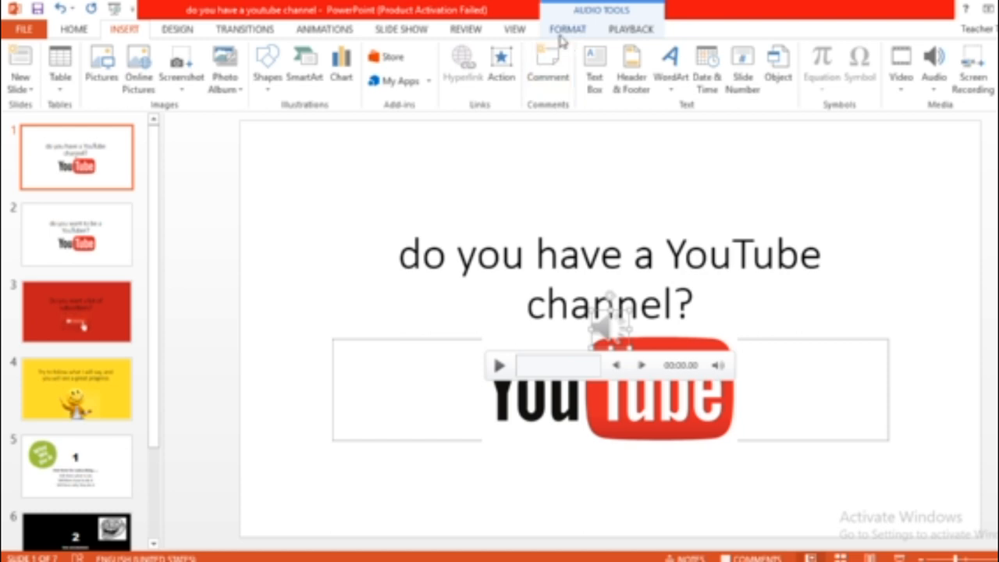
mouse_move(631, 65)
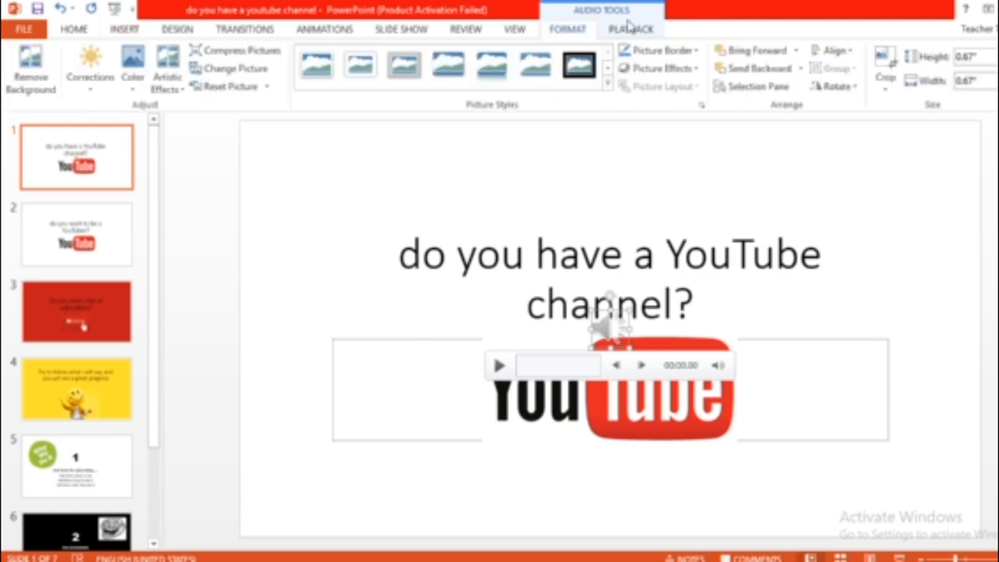
Step: Set slide 1's audio to start Automatically and Hide During Show
click(631, 28)
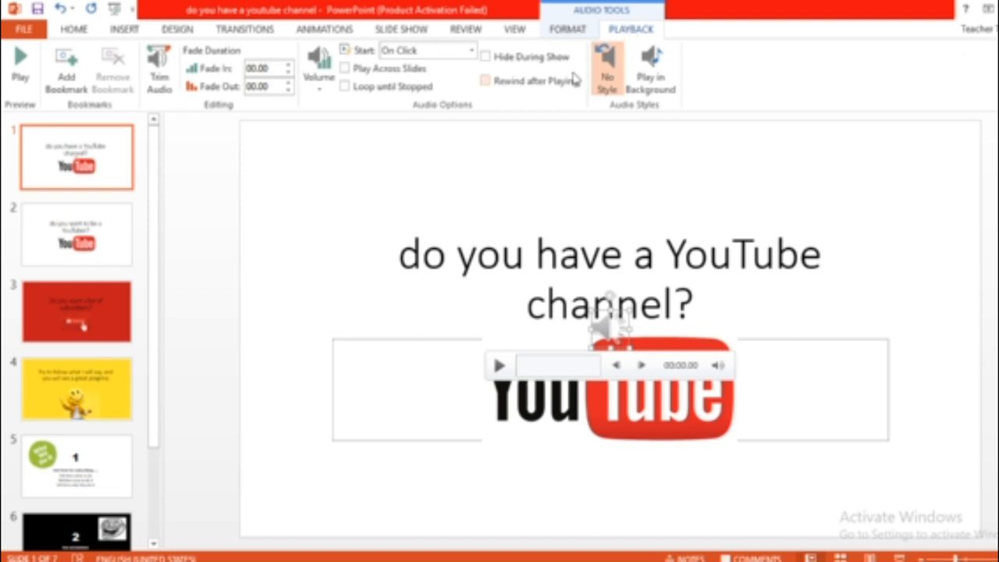
mouse_move(485, 56)
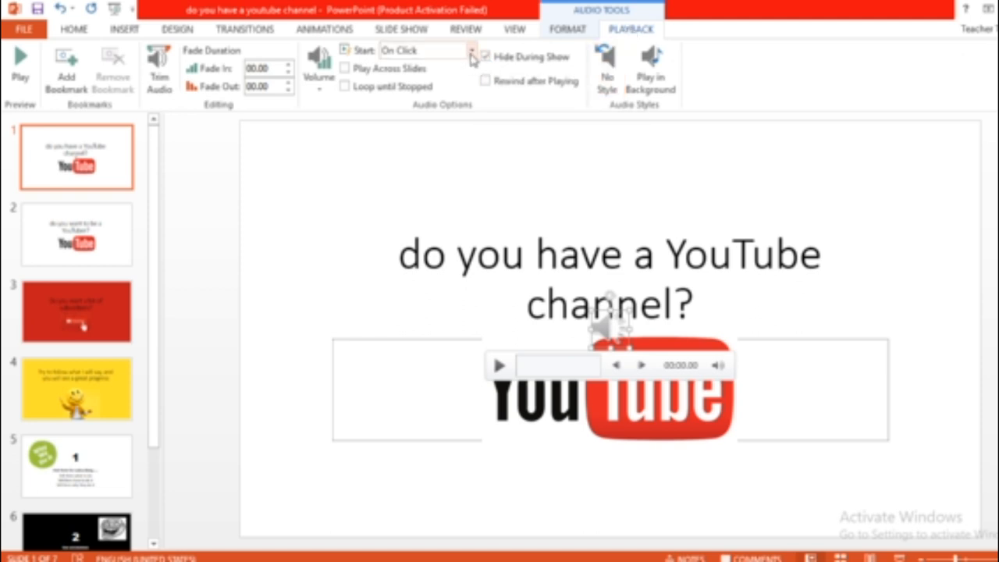
click(471, 50)
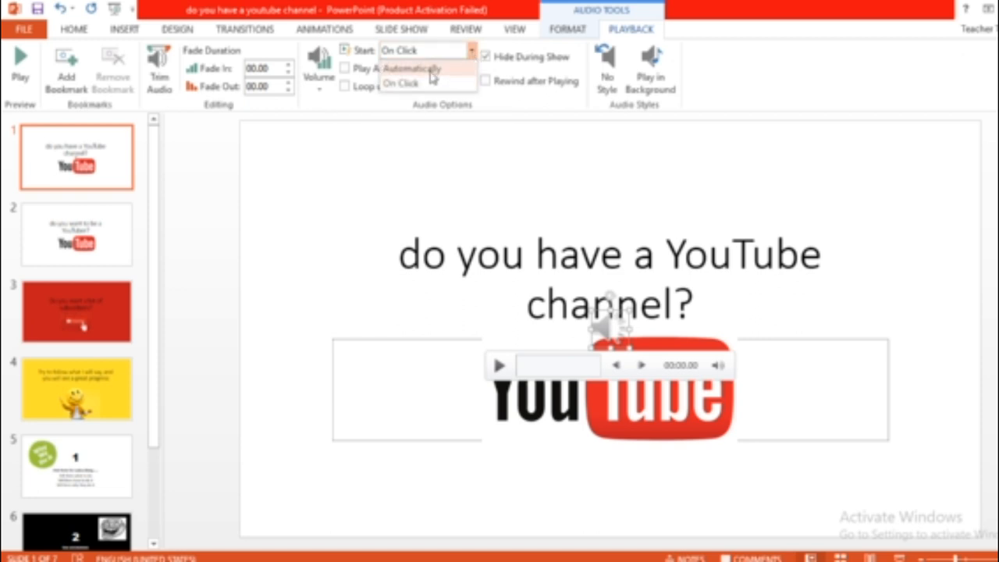
click(409, 69)
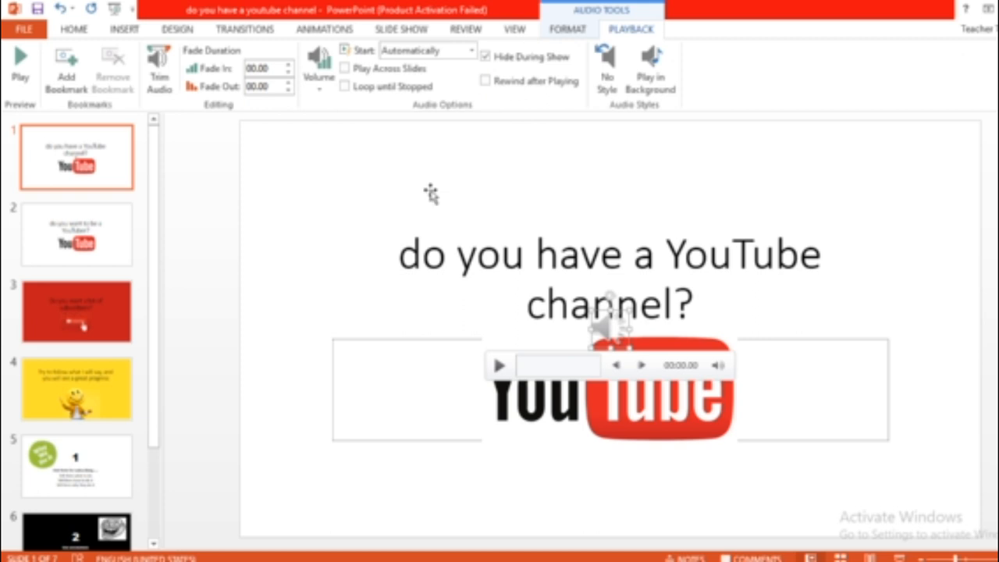
mouse_move(459, 108)
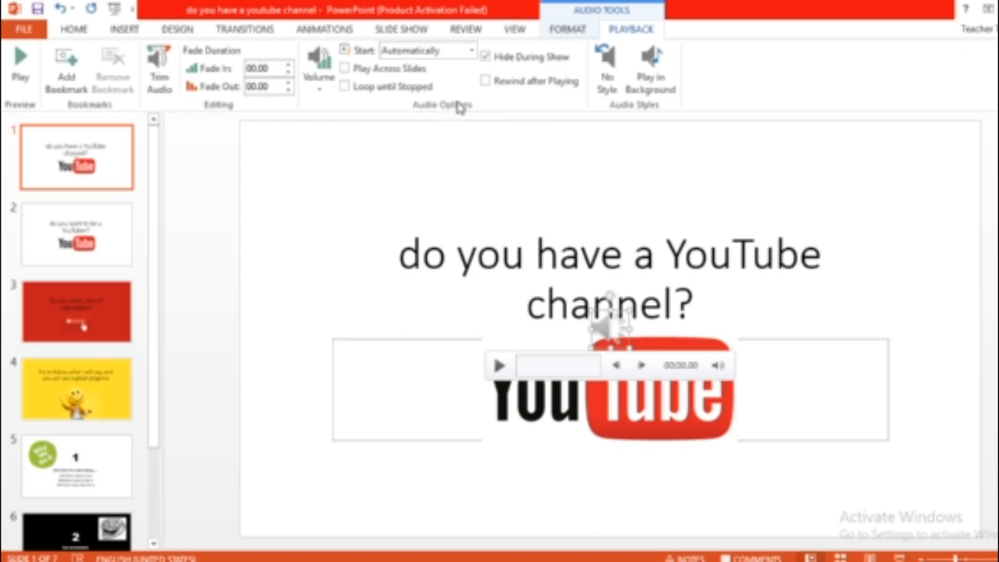
mouse_move(478, 88)
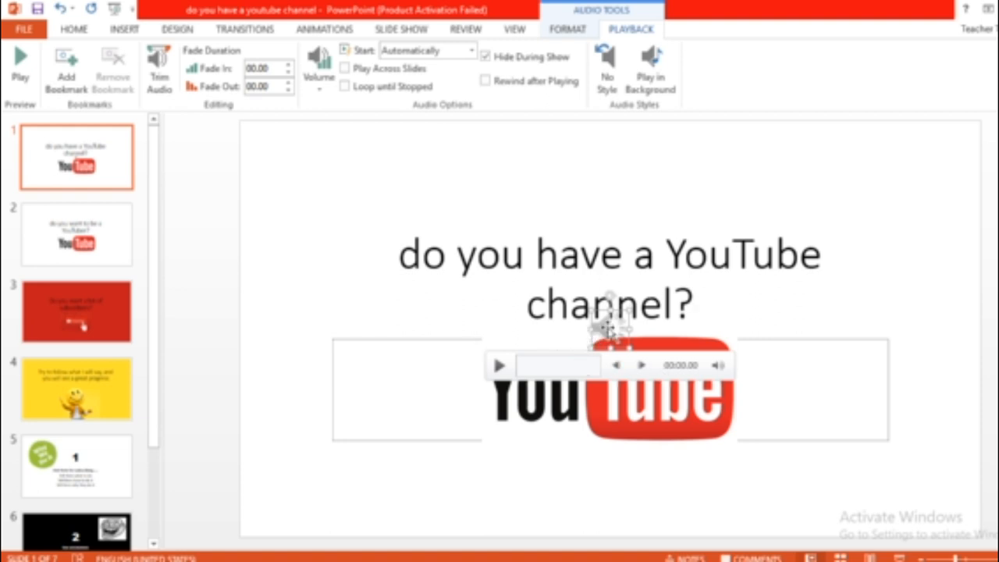
Step: Move to slide 2 and bring up the Record Sound dialog for it
click(76, 235)
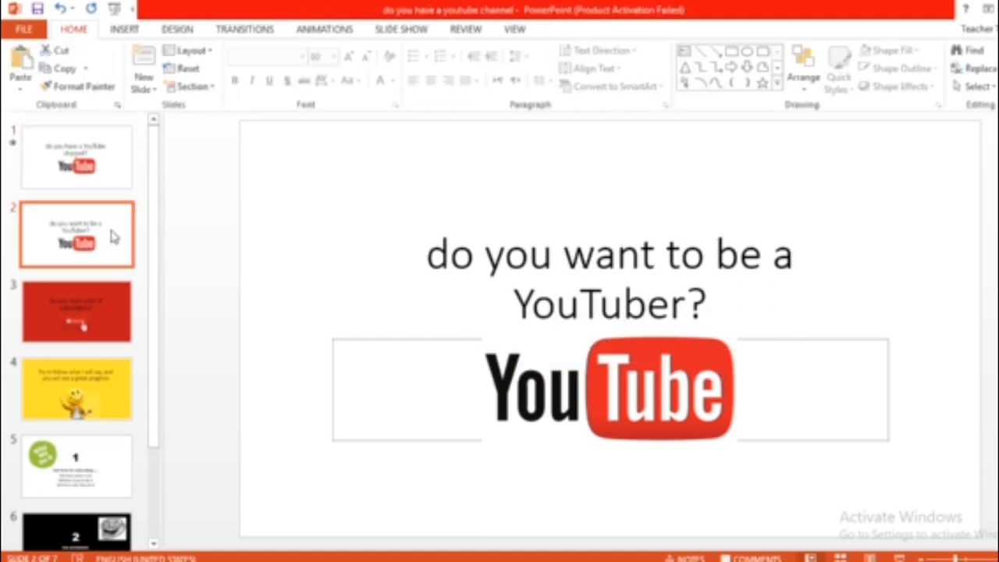
click(125, 28)
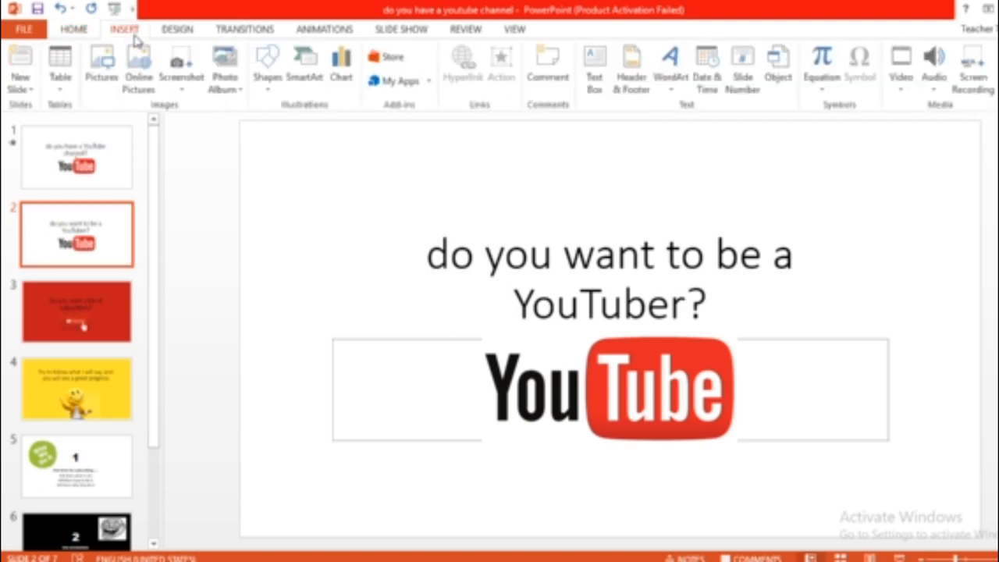
click(933, 66)
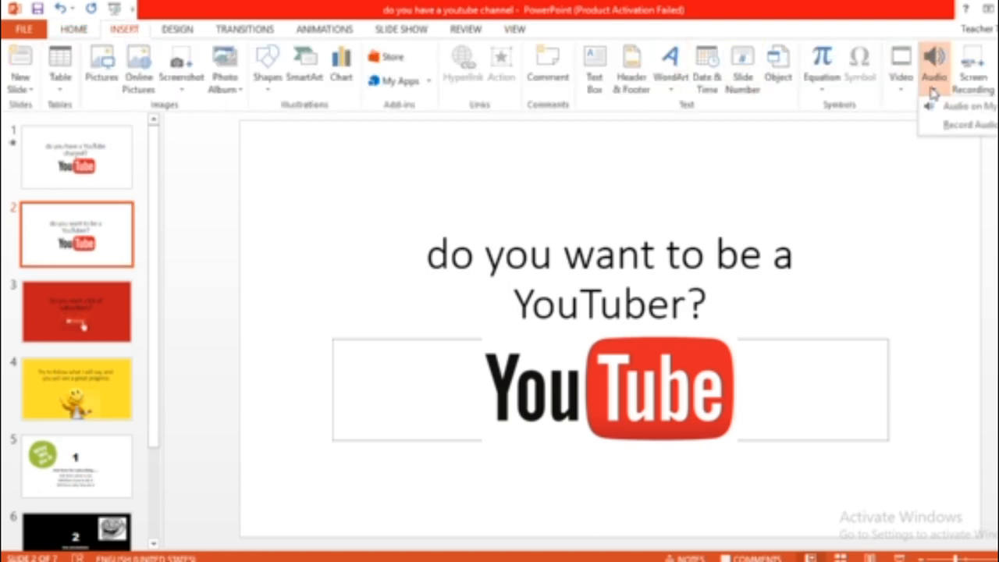
click(967, 125)
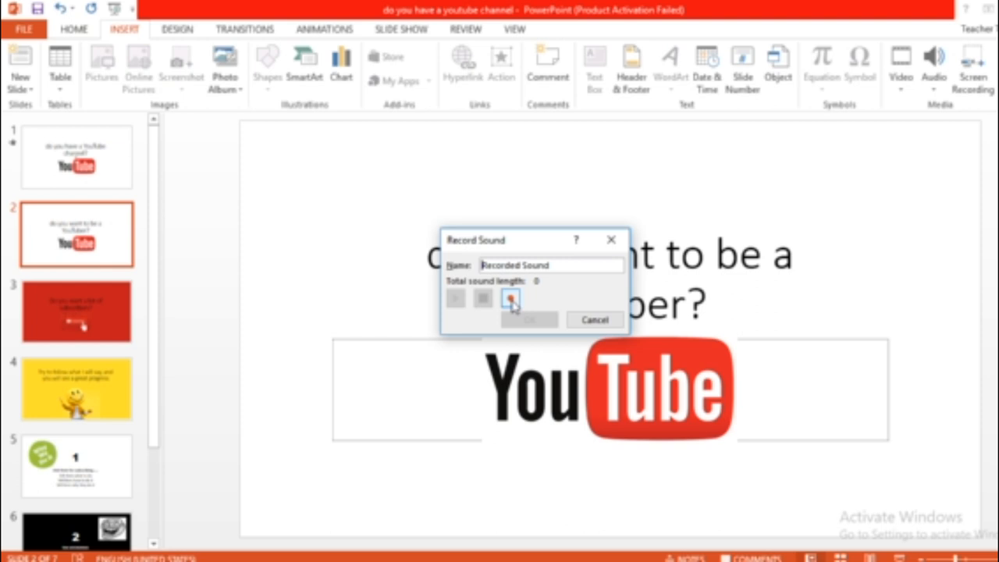
Step: Record an 11-second voiceover and insert it on slide 2
click(509, 298)
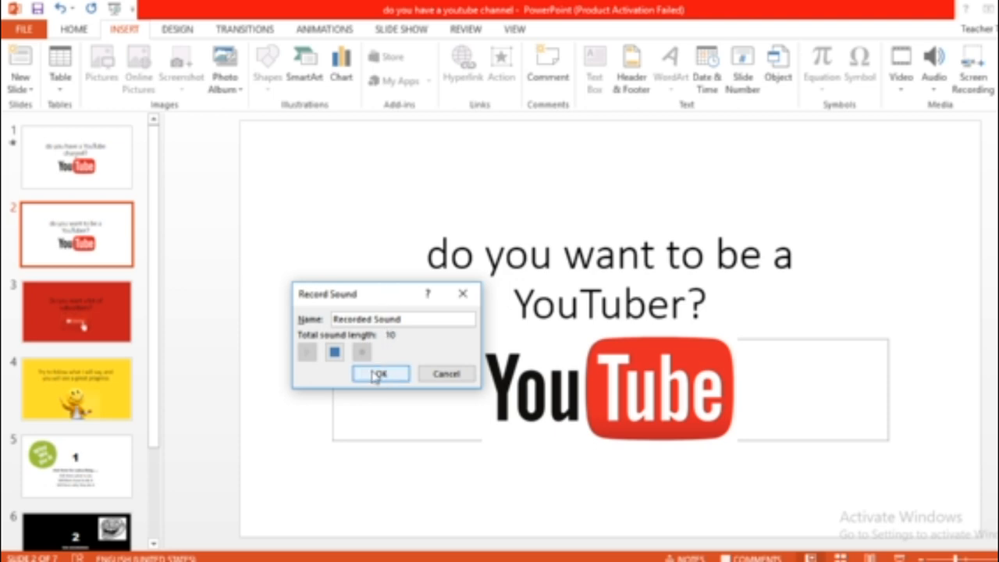
click(334, 353)
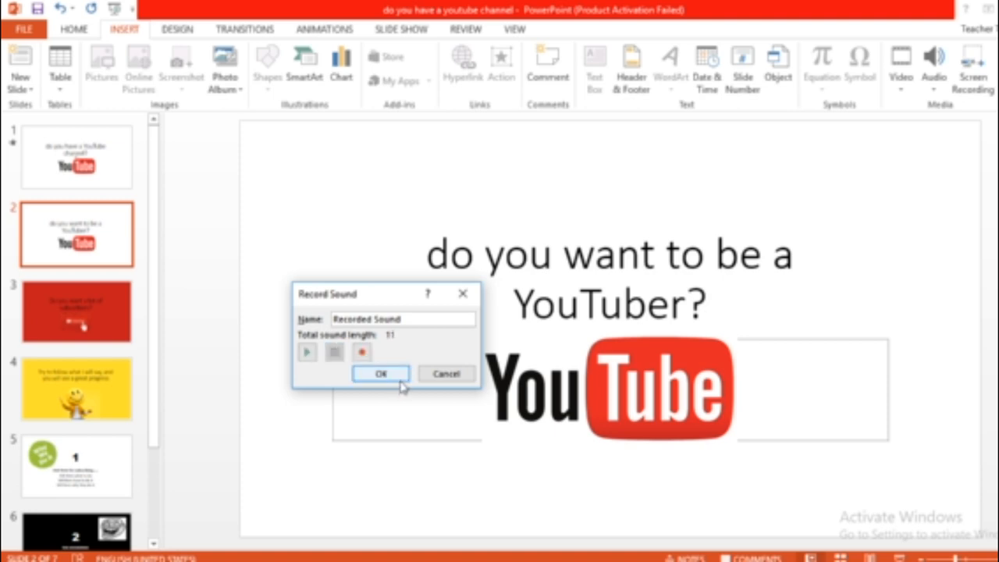
click(381, 375)
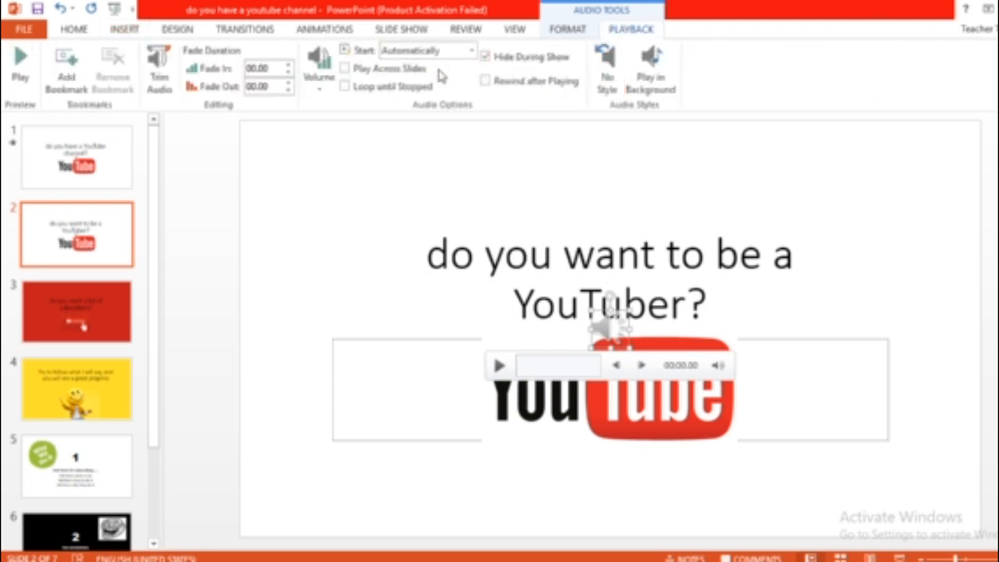
mouse_move(210, 222)
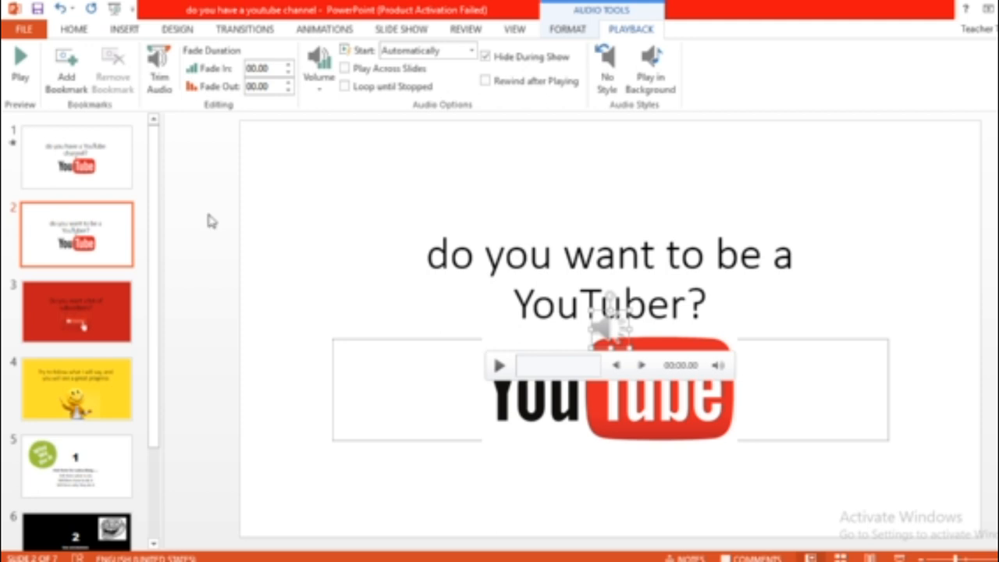
Step: Preview slide 2's voiceover in full, then move to slide 3
click(499, 365)
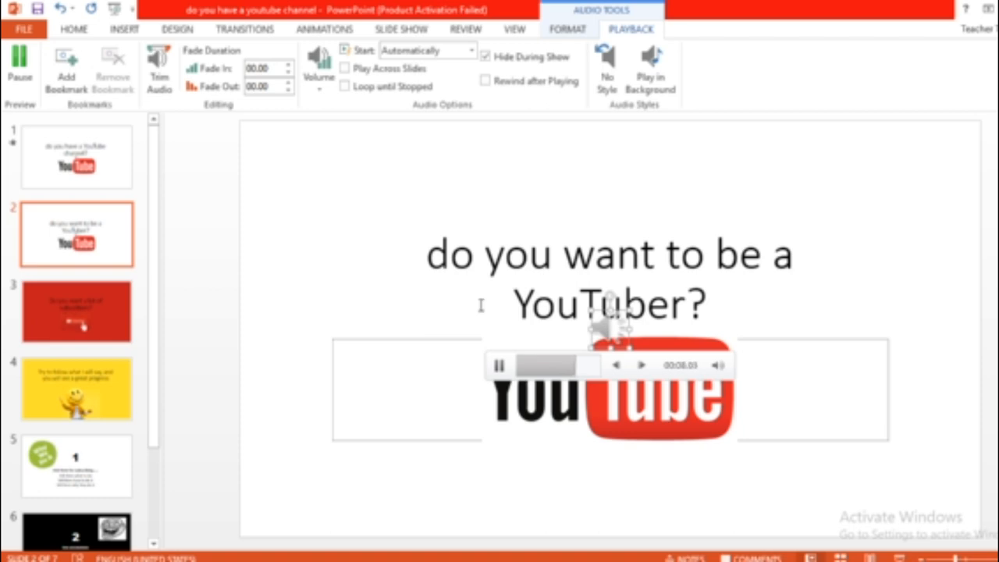
click(499, 365)
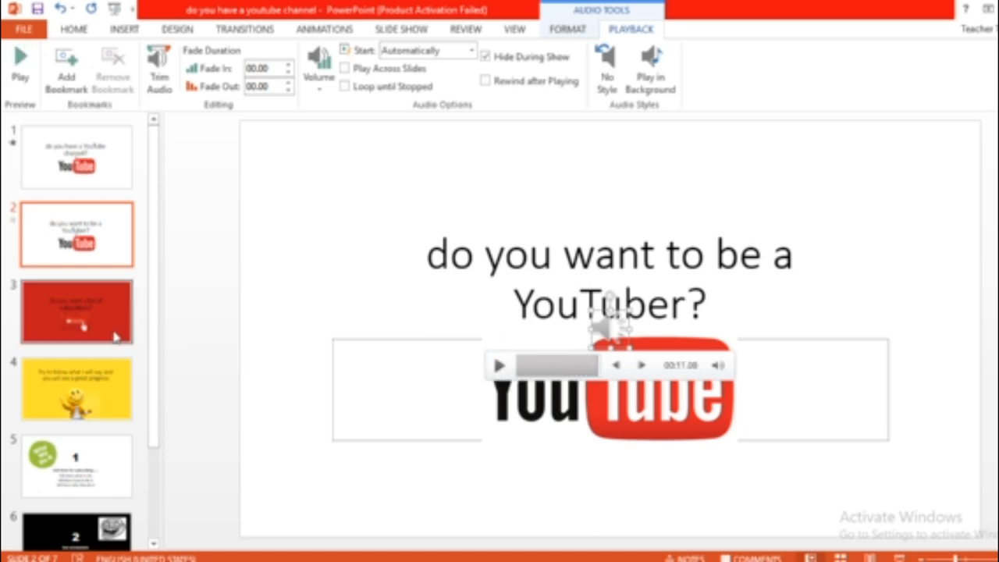
click(76, 311)
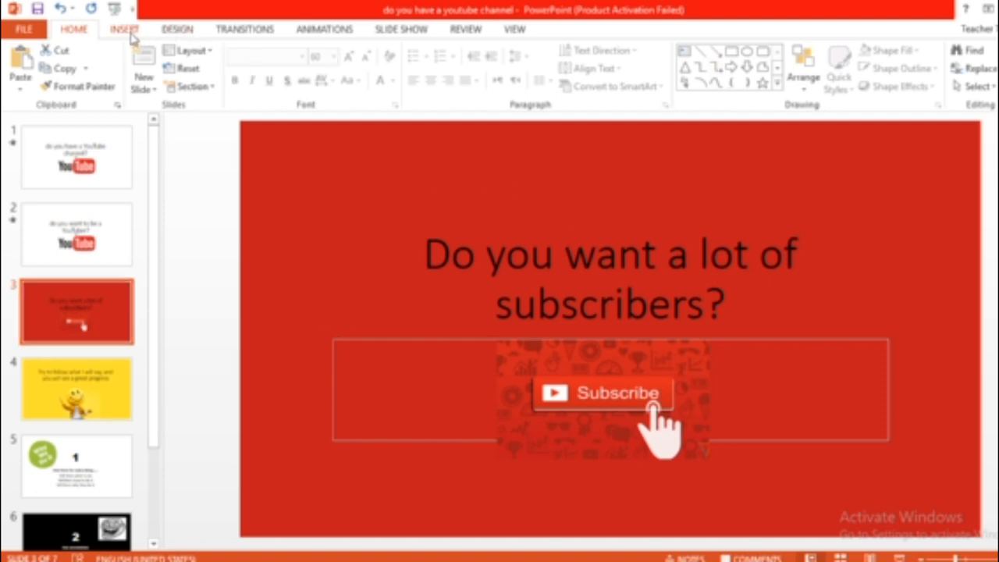
Step: Record a roughly 7-second voiceover and insert it on slide 3
click(124, 28)
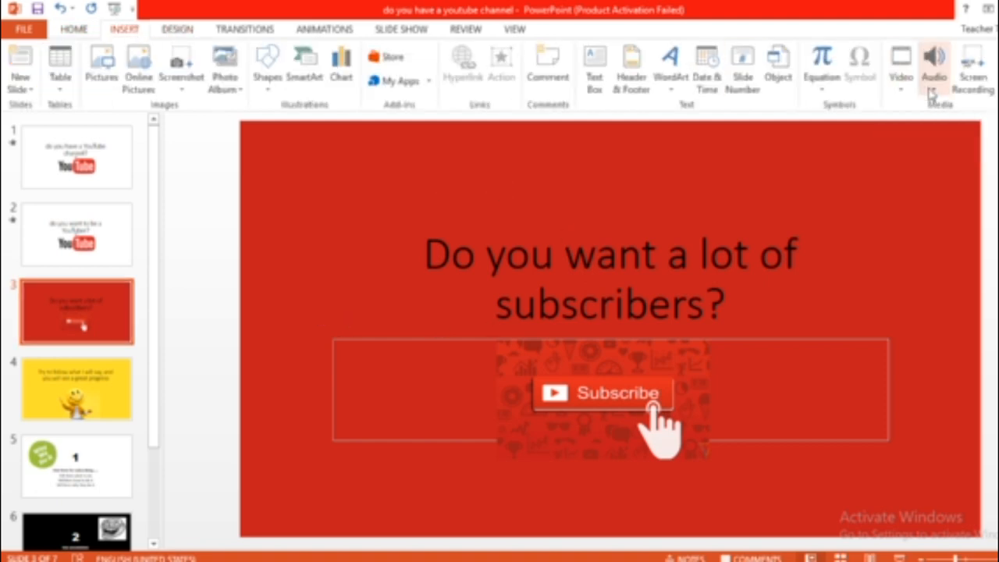
click(933, 69)
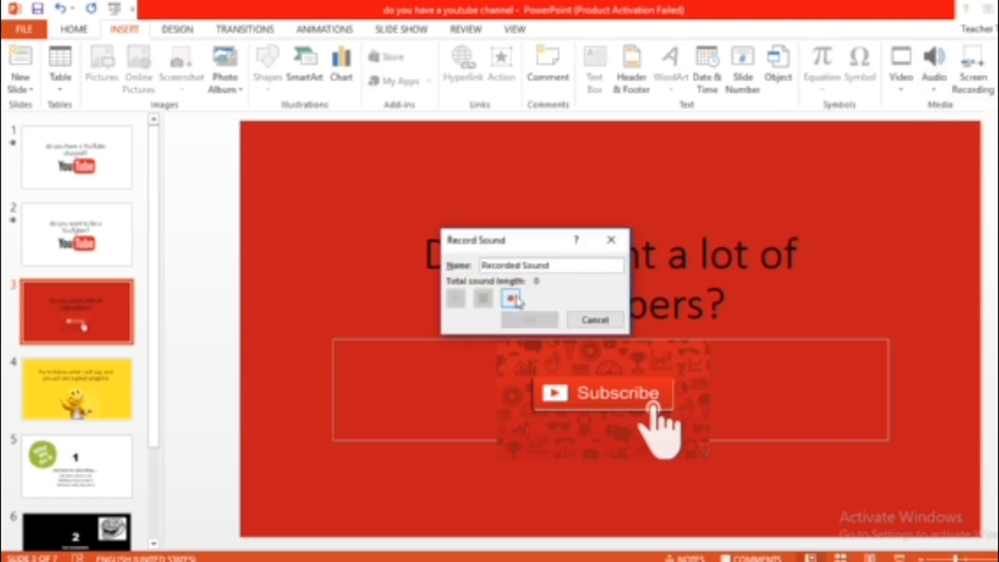
click(509, 299)
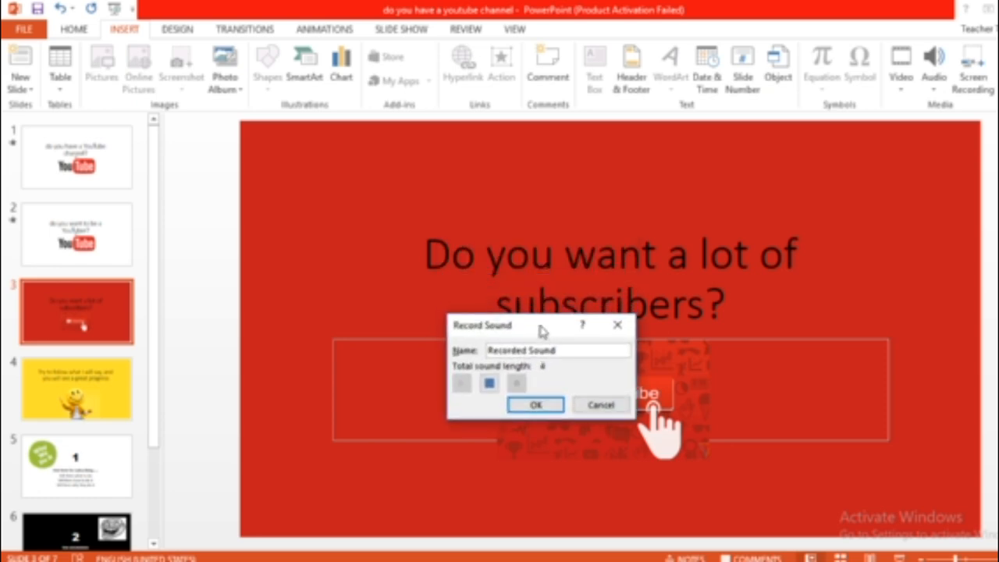
click(489, 384)
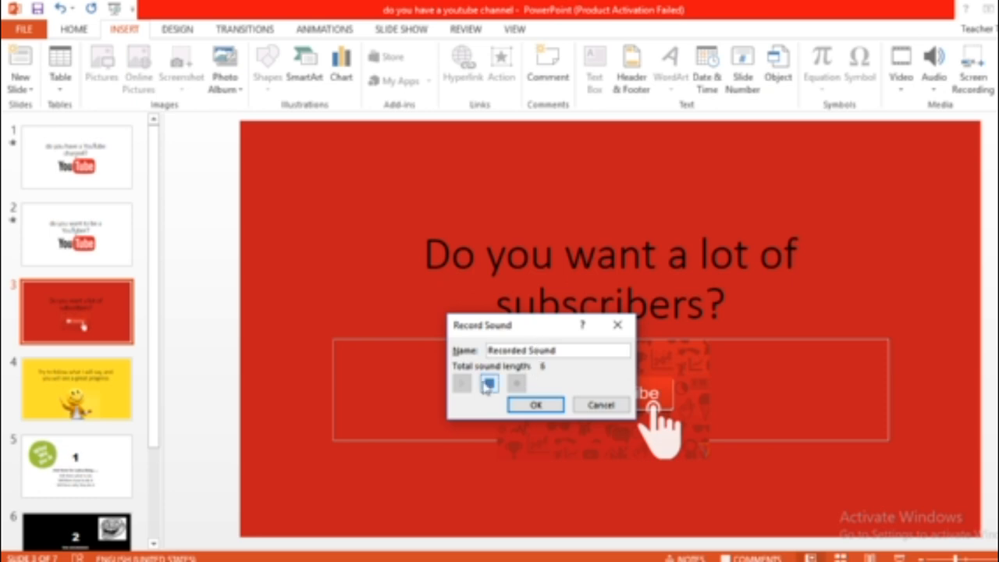
click(489, 384)
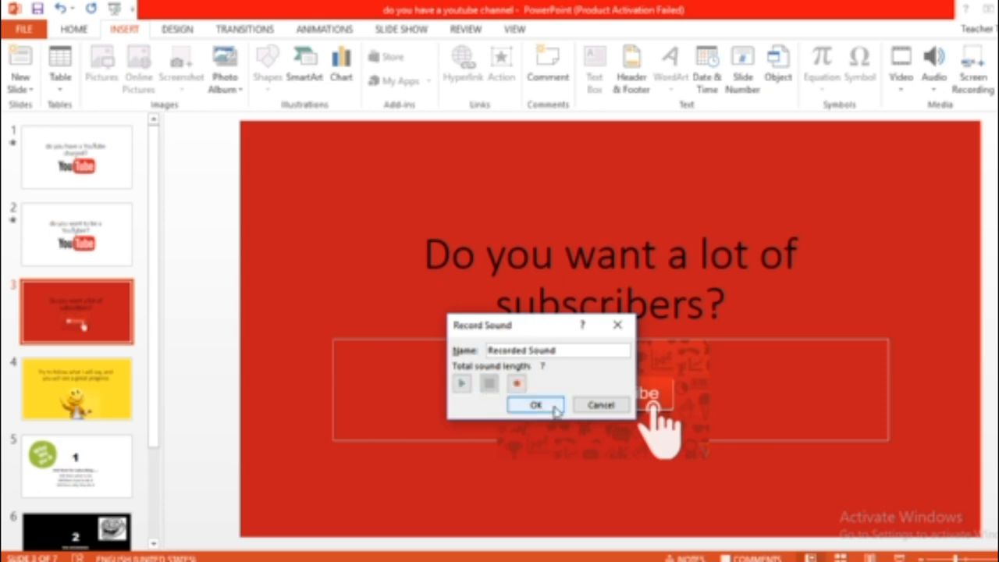
click(534, 406)
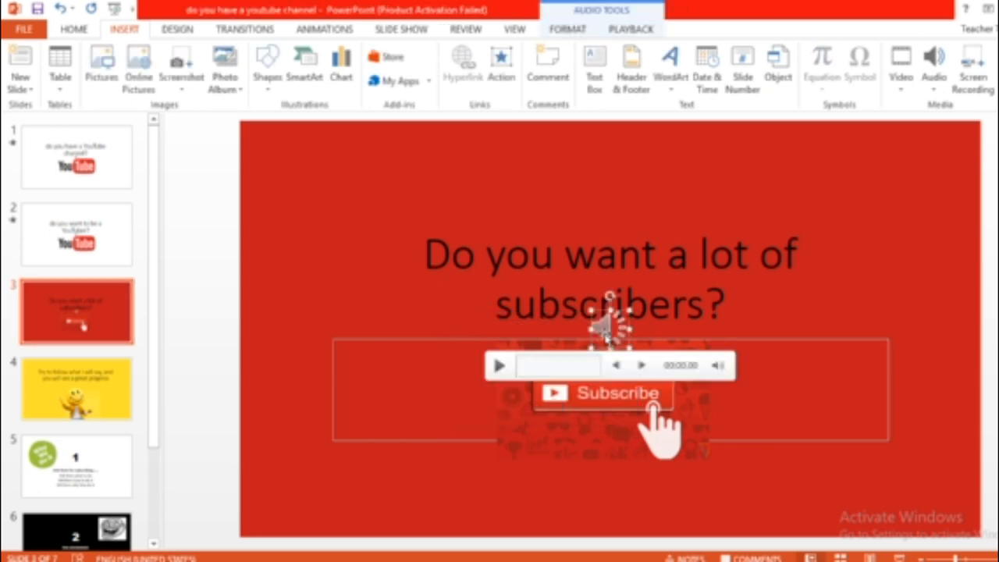
Step: Set slide 3's audio to start Automatically and hide during the show, then move to slide 4
click(630, 28)
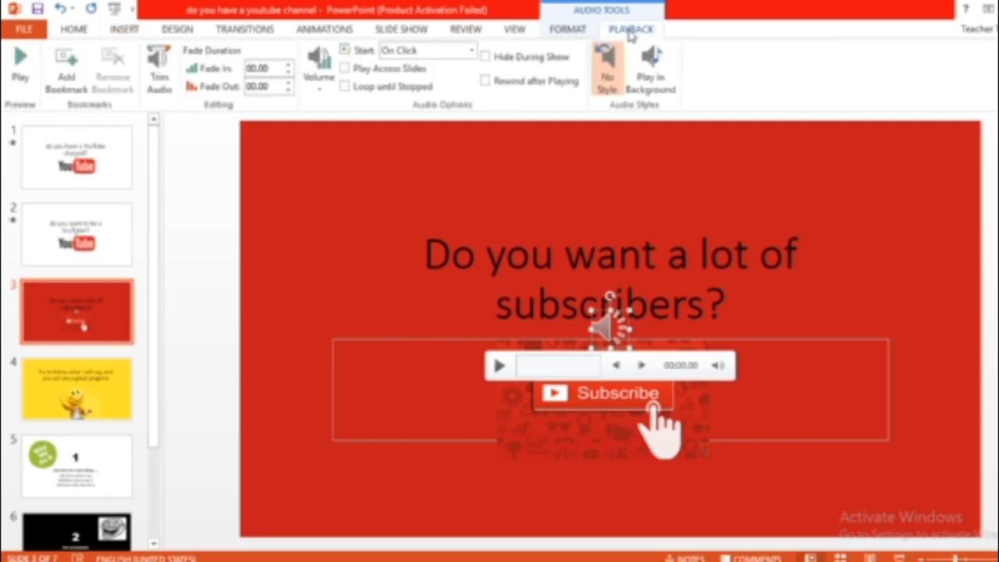
click(472, 50)
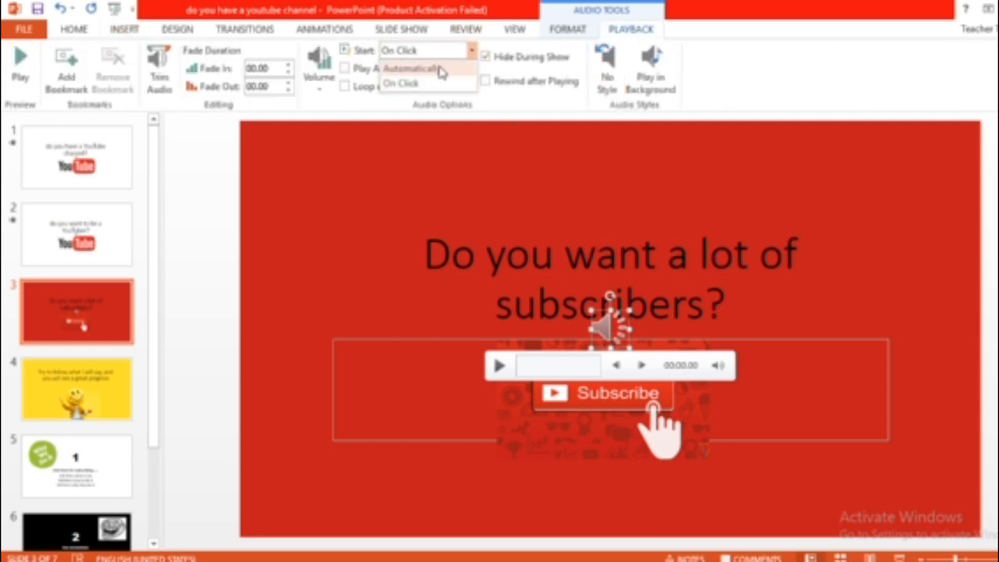
click(404, 68)
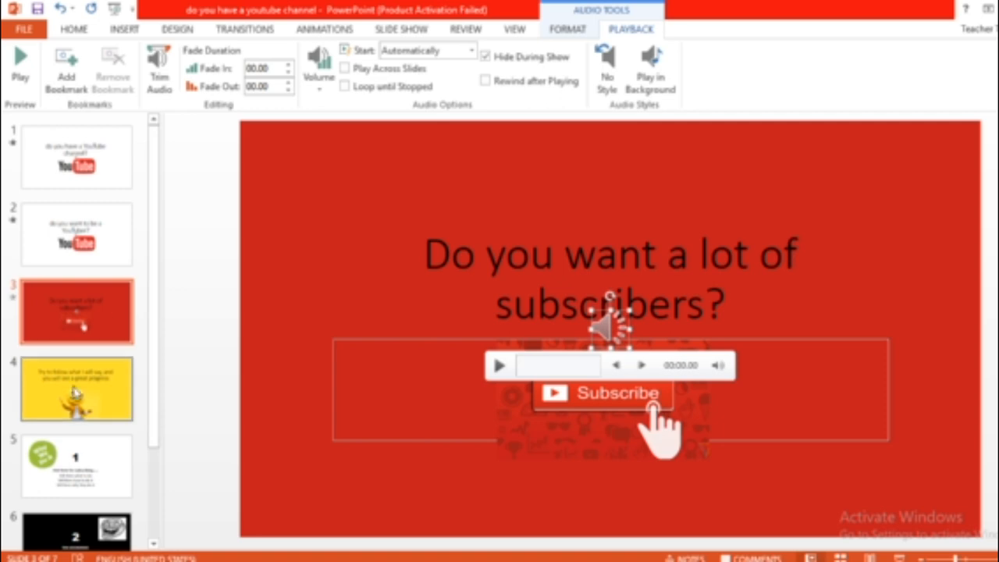
click(76, 389)
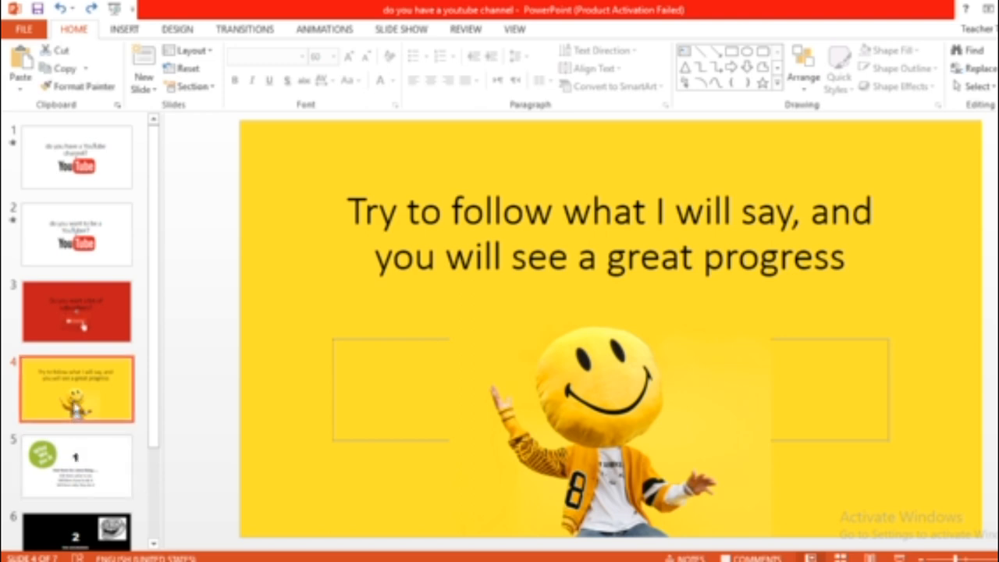
Step: Delete the slides beyond the third so the deck has three slides
click(77, 465)
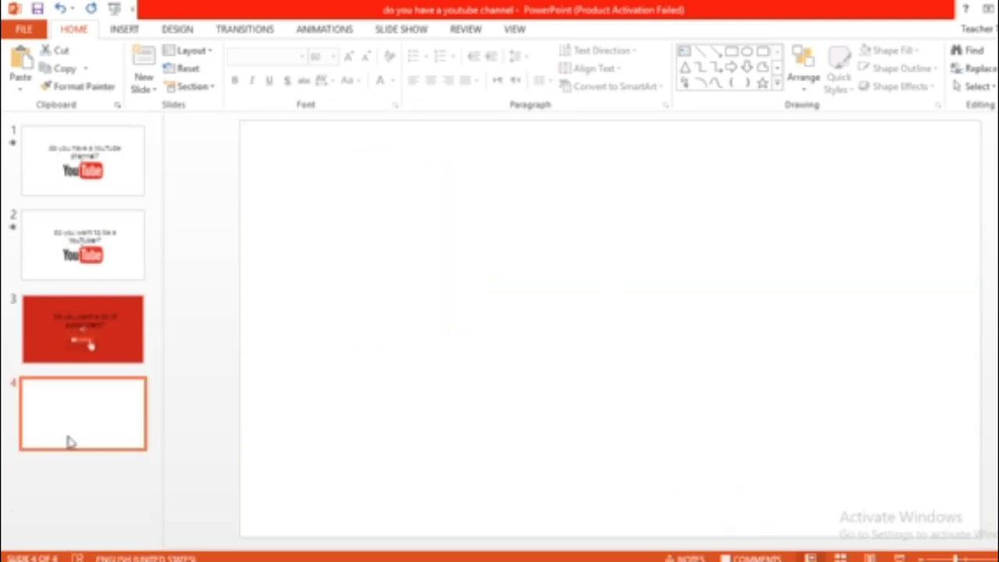
click(83, 328)
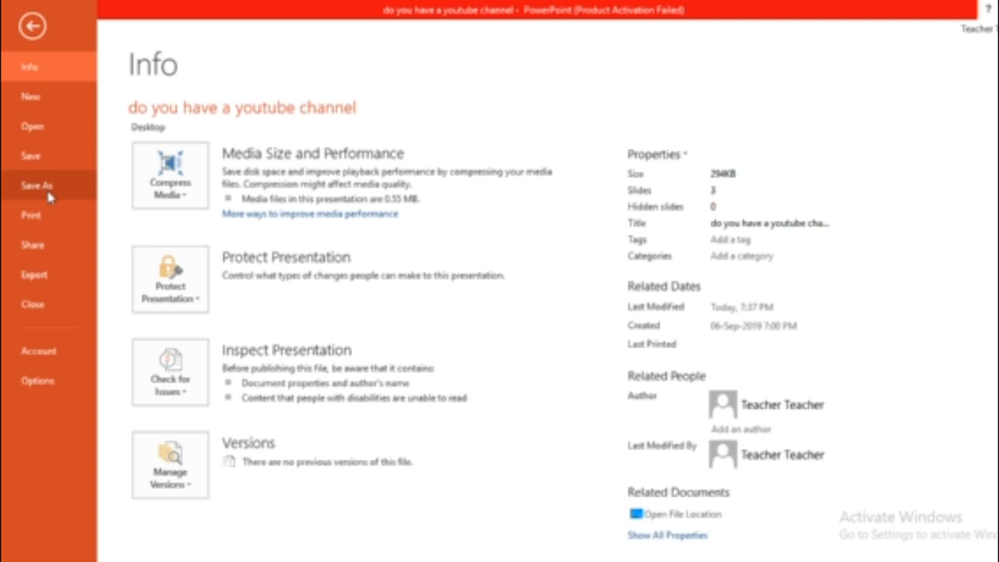
Step: Start Save As to save the deck in another format
click(38, 185)
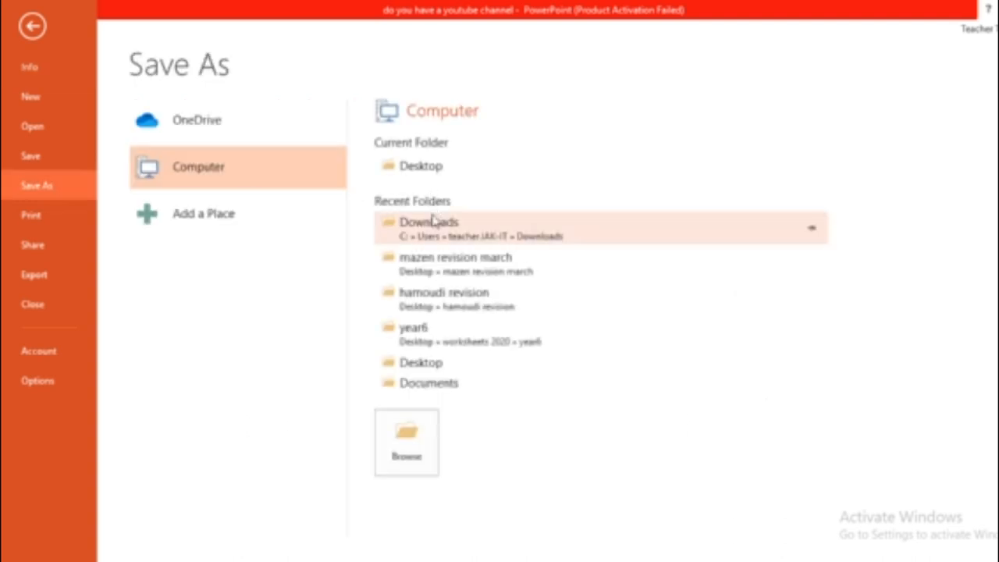
mouse_move(419, 185)
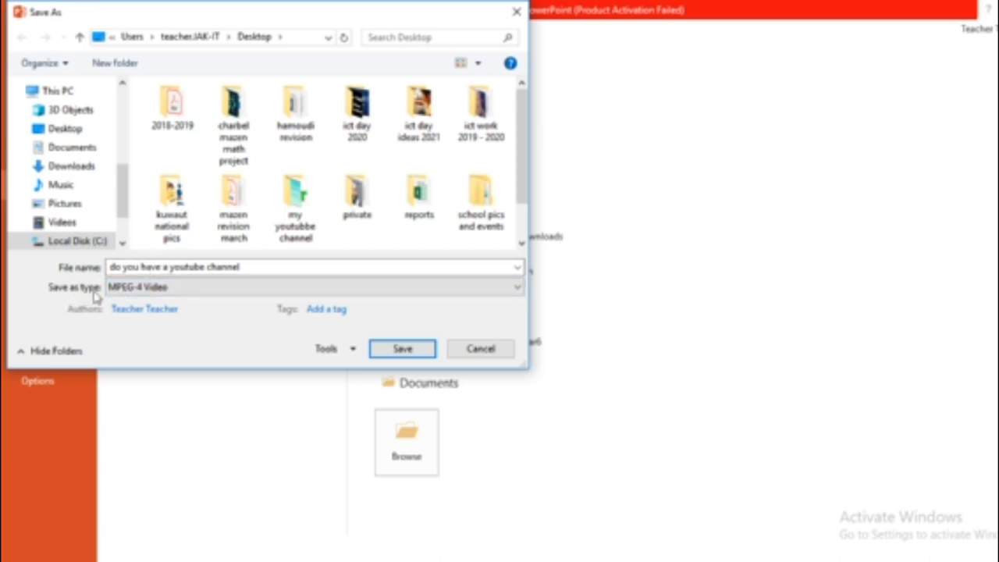
Step: Save the deck to the Desktop as an MPEG-4 Video
click(515, 287)
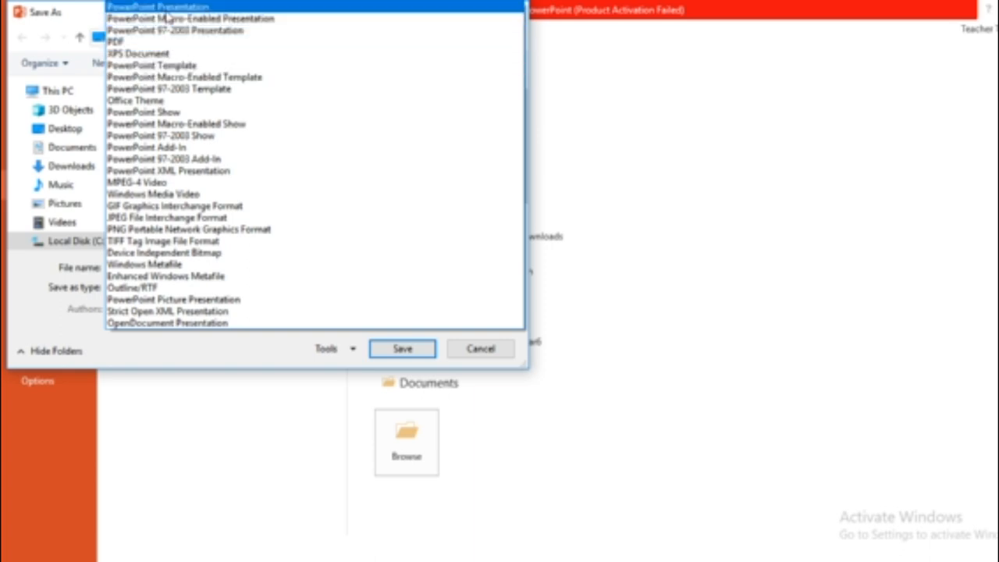
mouse_move(164, 172)
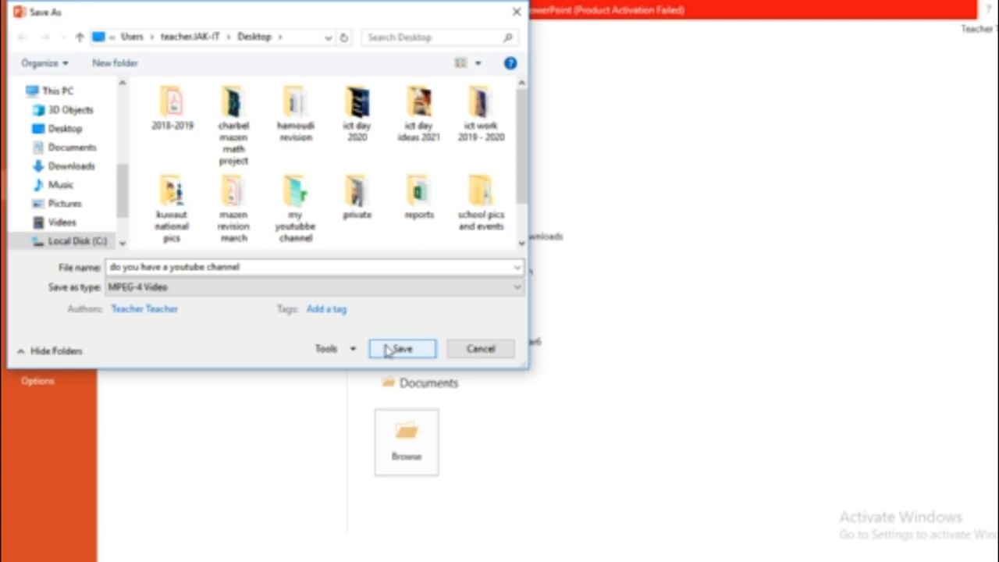
click(401, 348)
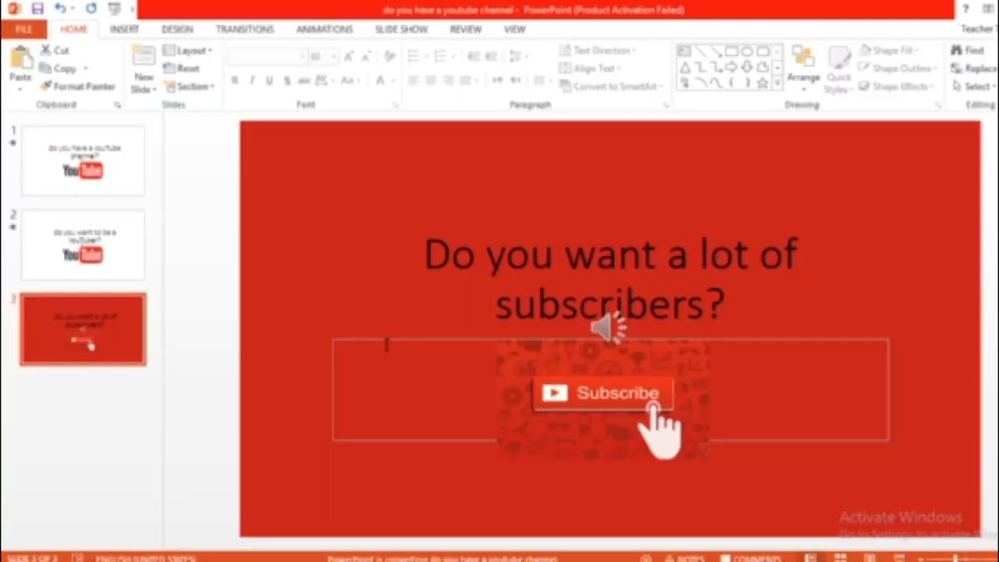
mouse_move(590, 513)
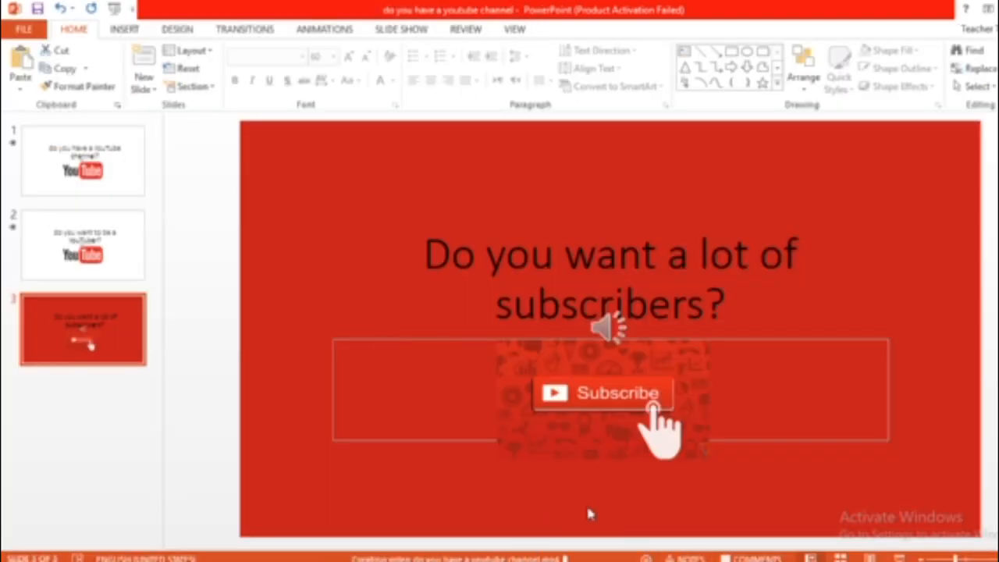